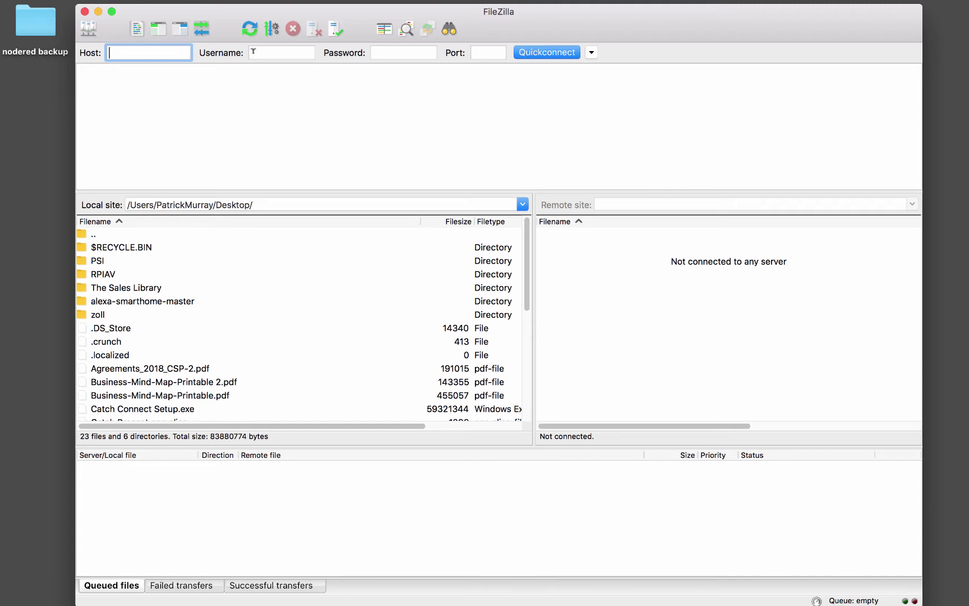
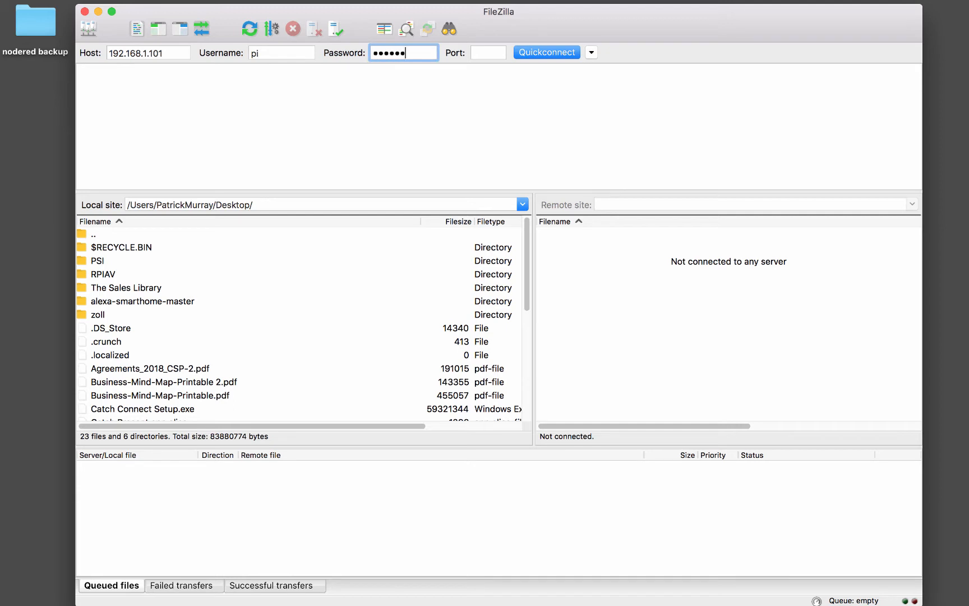
left_click(488, 52)
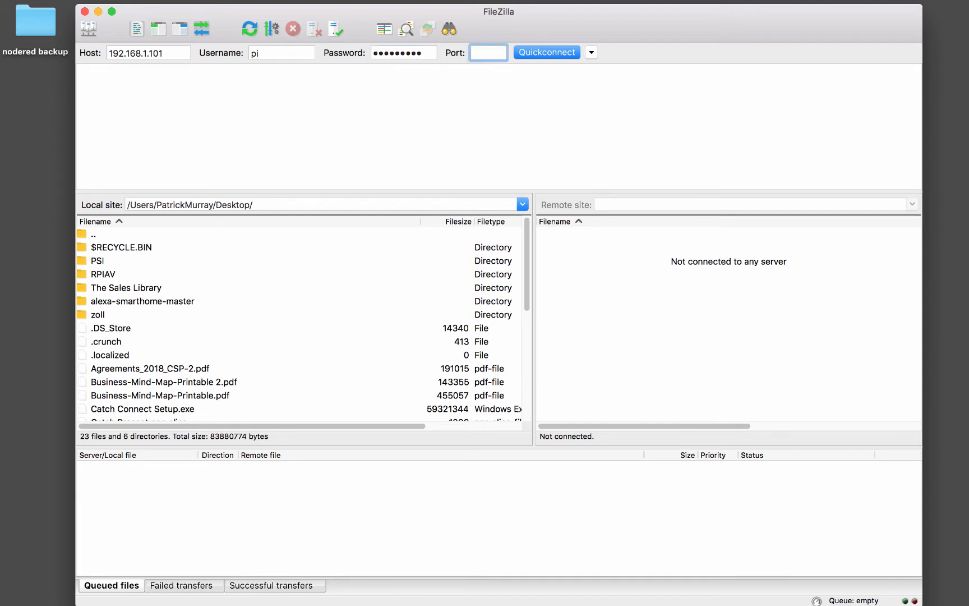
type("22")
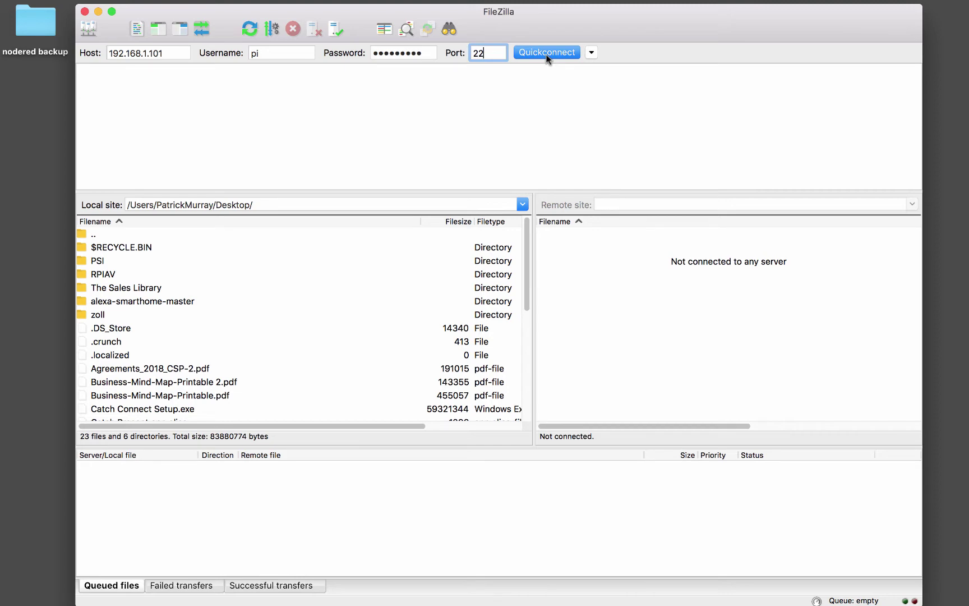
left_click(546, 51)
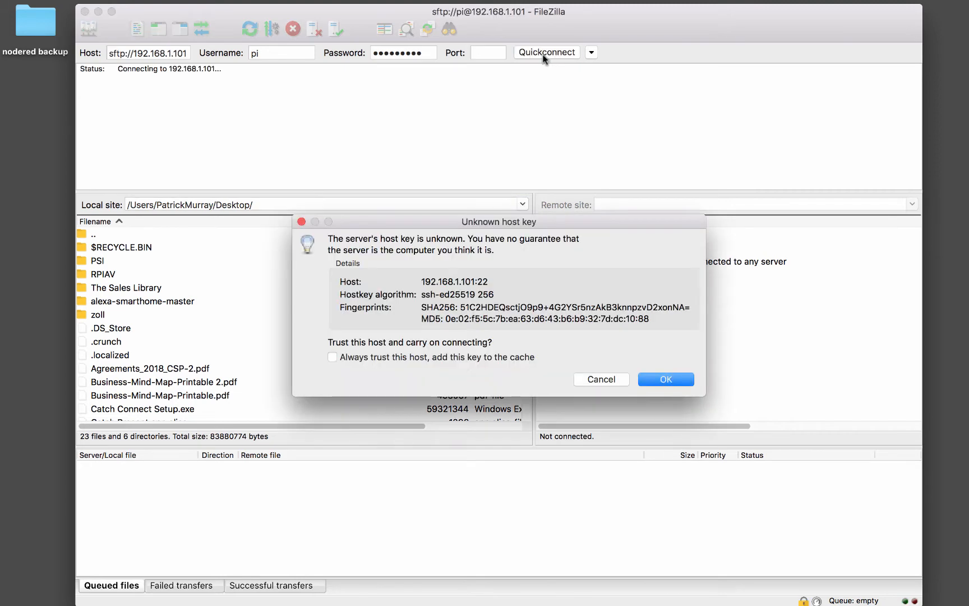
Step: Accept the unknown host key and select the .node-red folder in the Pi's /home/pi listing
left_click(665, 379)
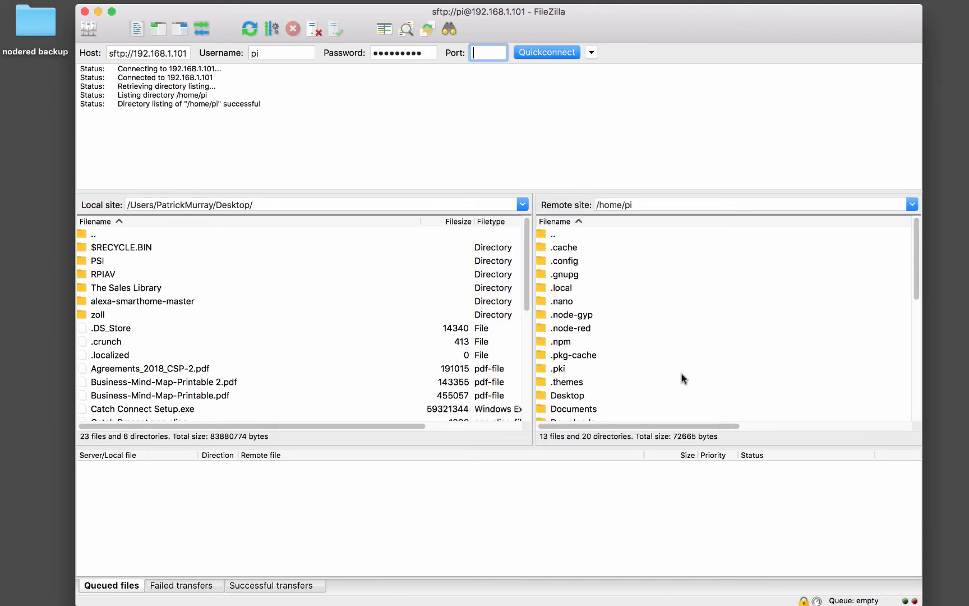
mouse_move(653, 311)
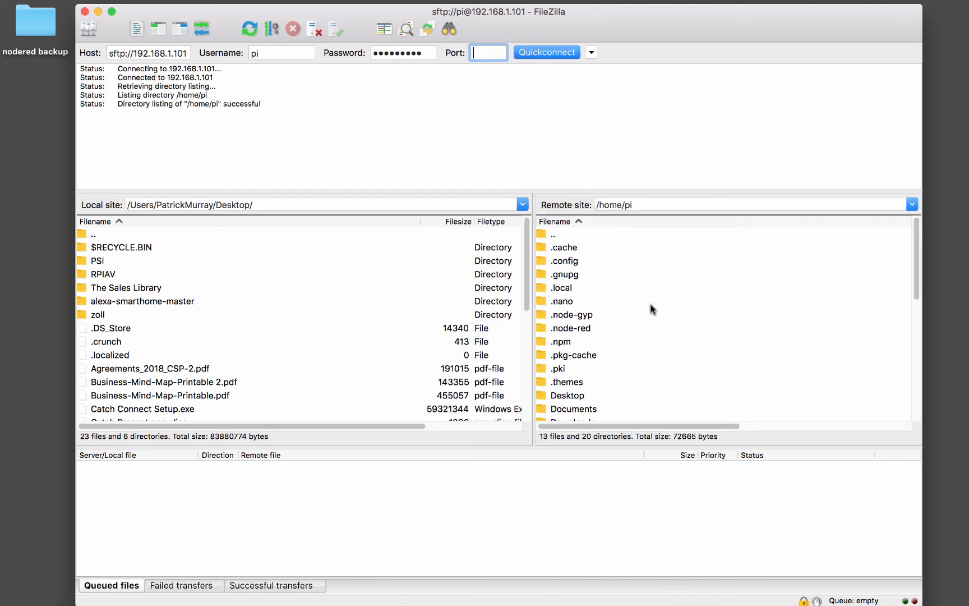
scroll("down", 3)
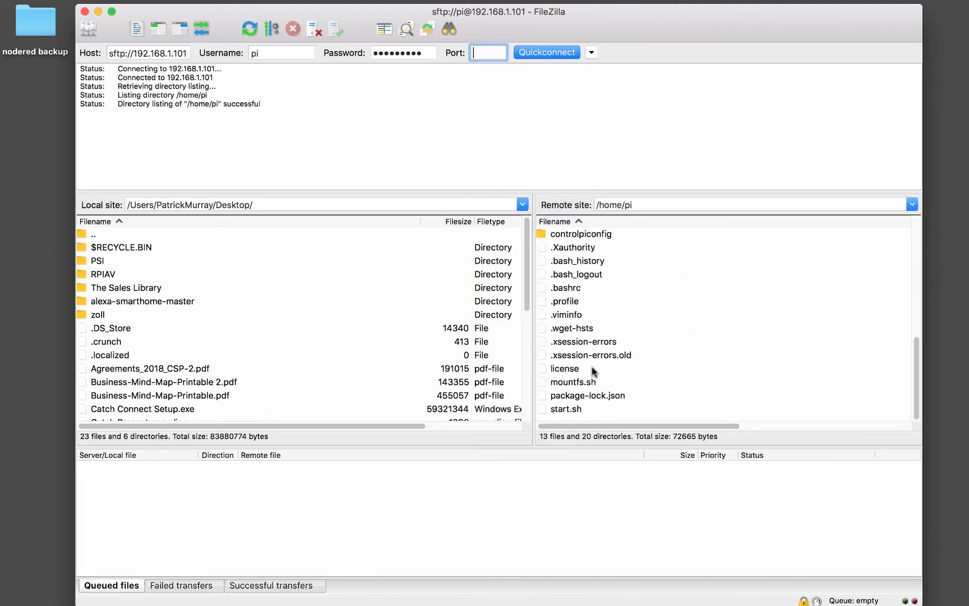
scroll("up", 3)
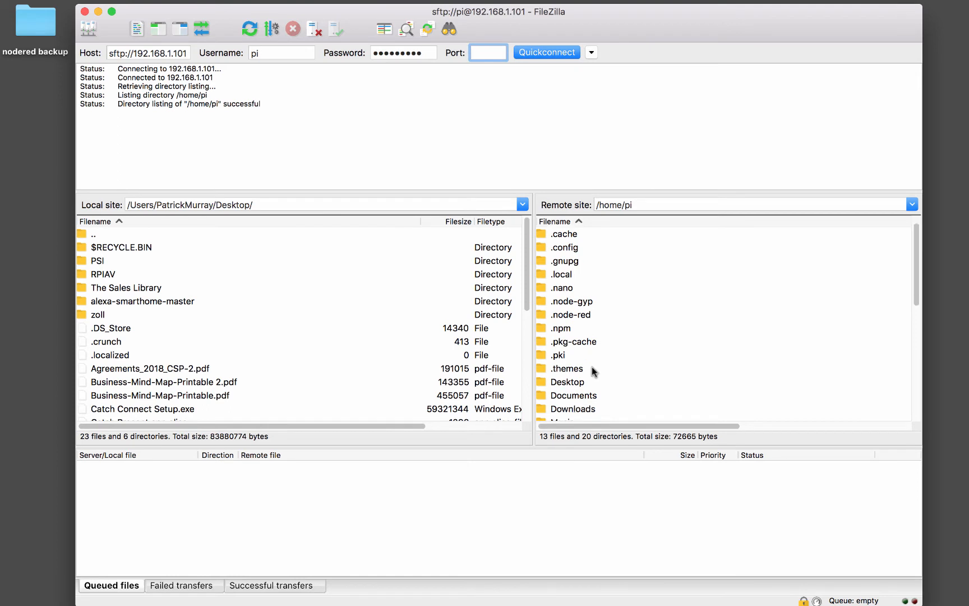
scroll("down", 3)
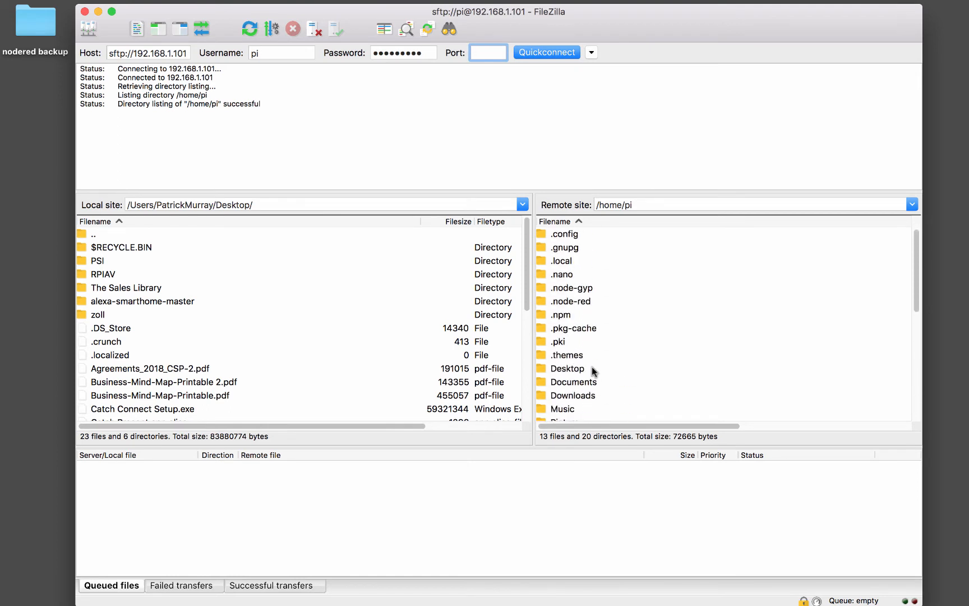
scroll("up", 3)
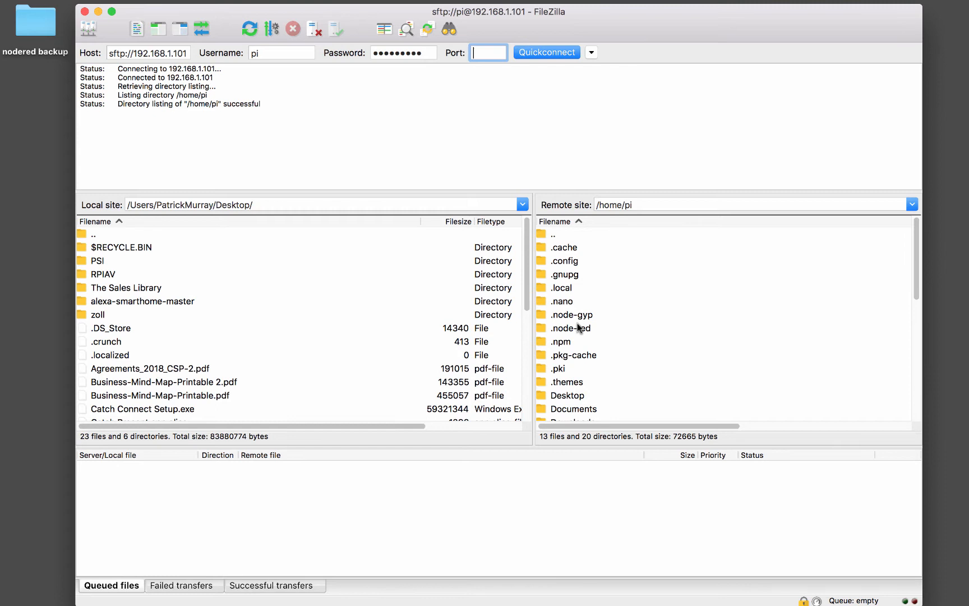
left_click(571, 327)
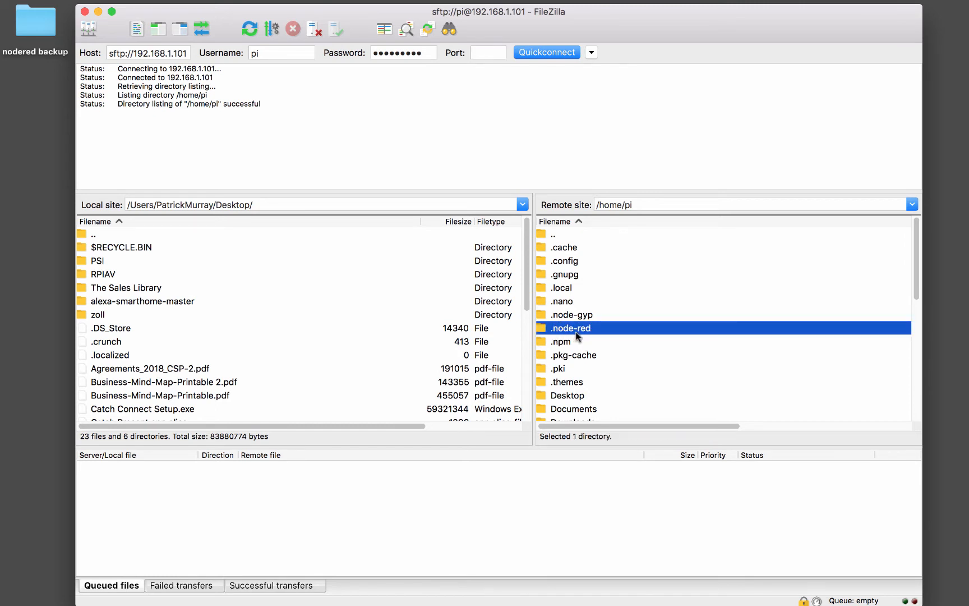
mouse_move(623, 208)
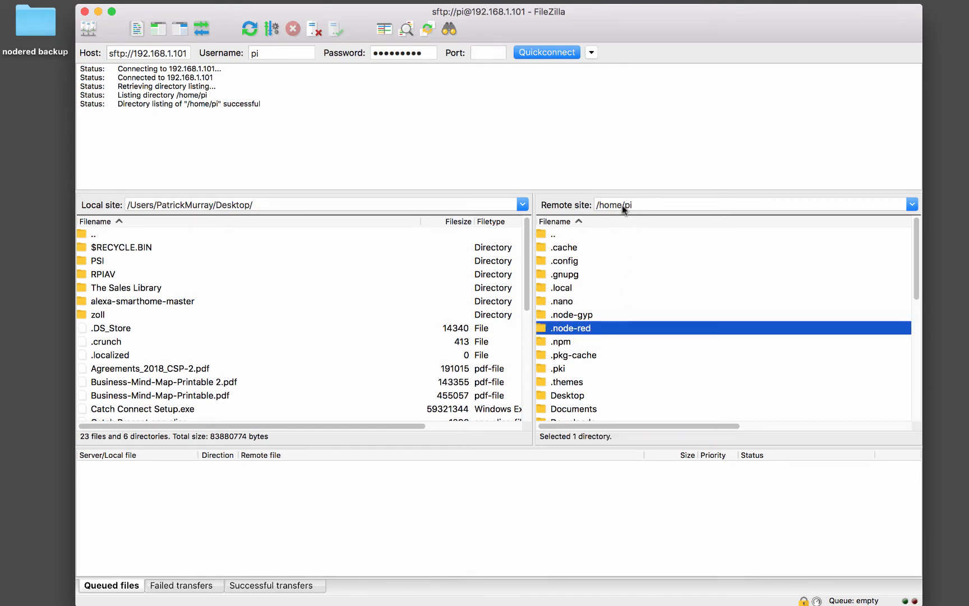
mouse_move(641, 210)
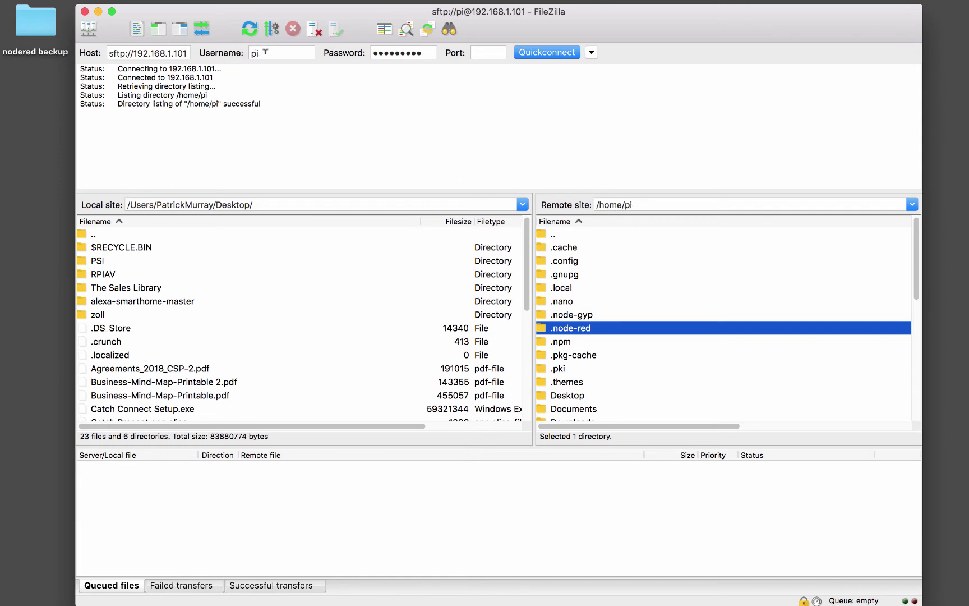
mouse_move(664, 283)
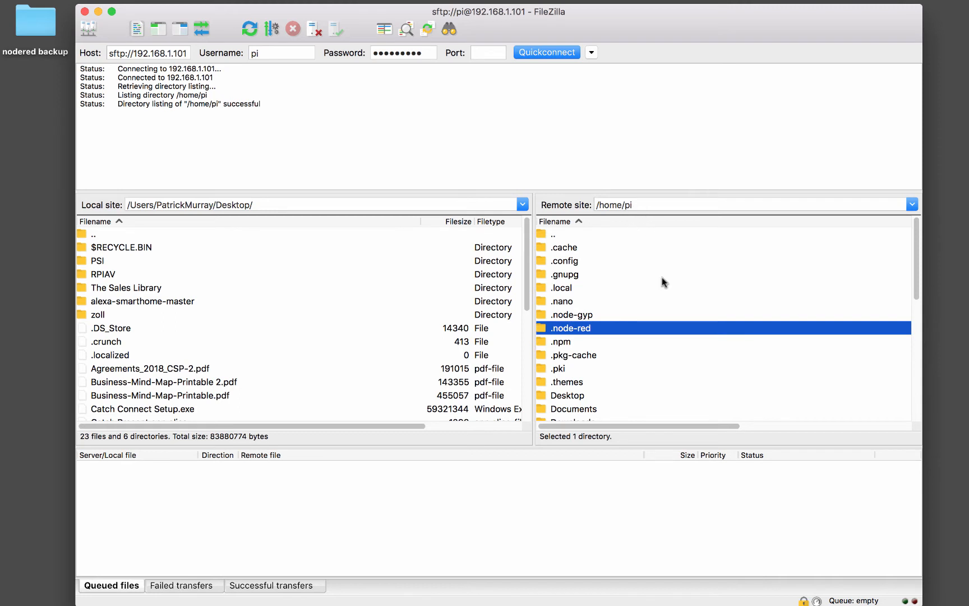
mouse_move(565, 333)
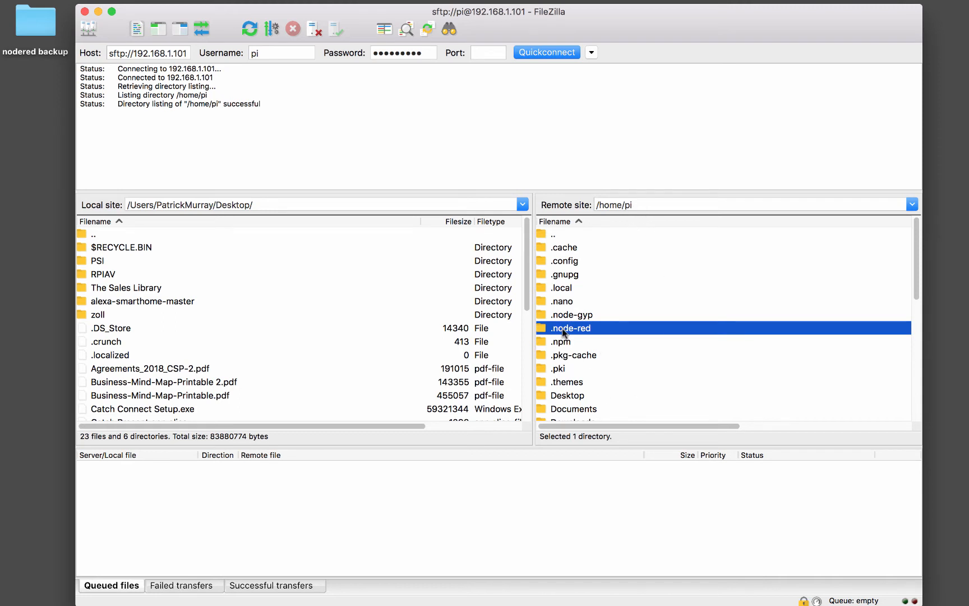
Step: Browse into /home/pi/.node-red, peek inside node_modules, and return to the .node-red listing
double_click(572, 328)
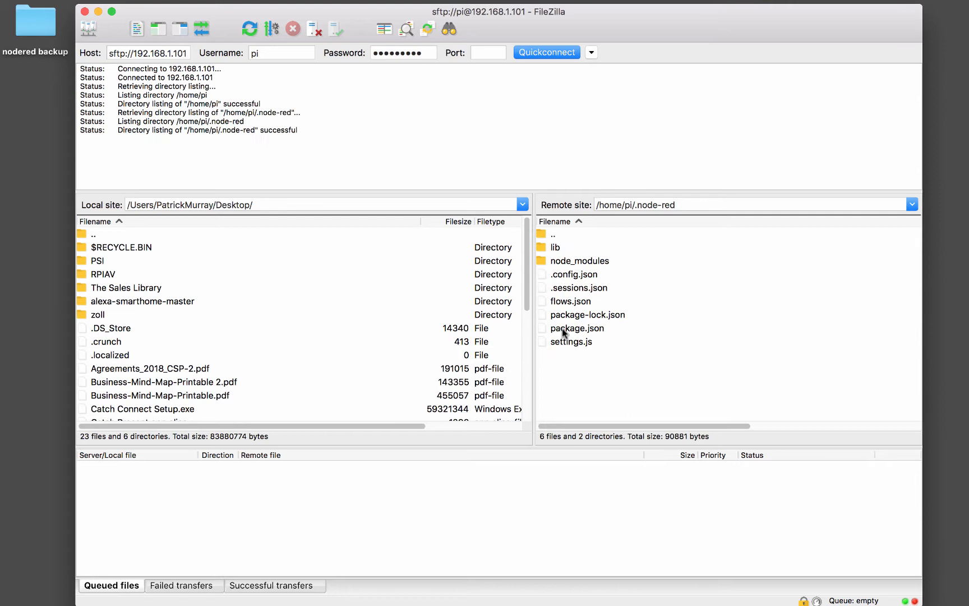
left_click(580, 261)
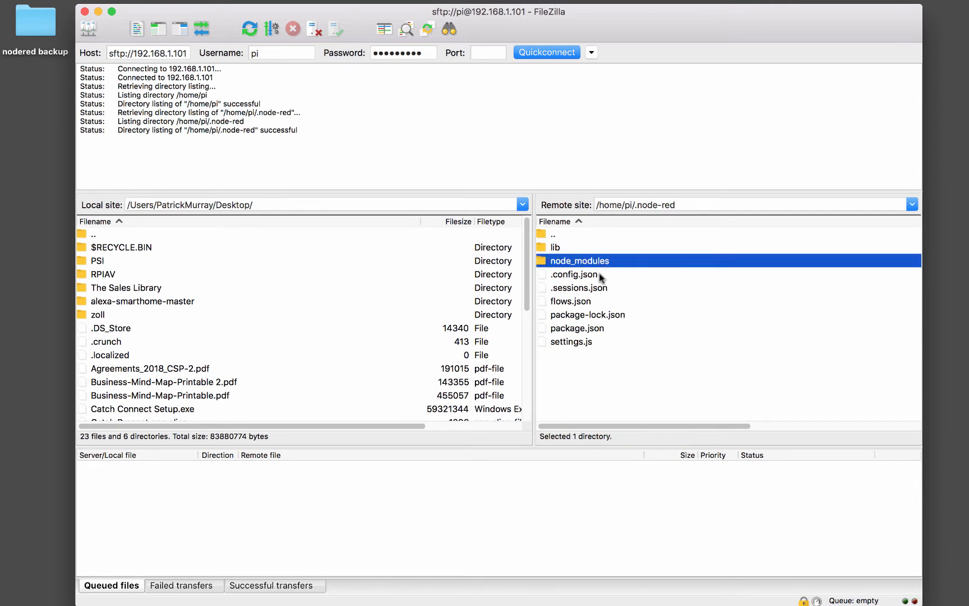
mouse_move(596, 262)
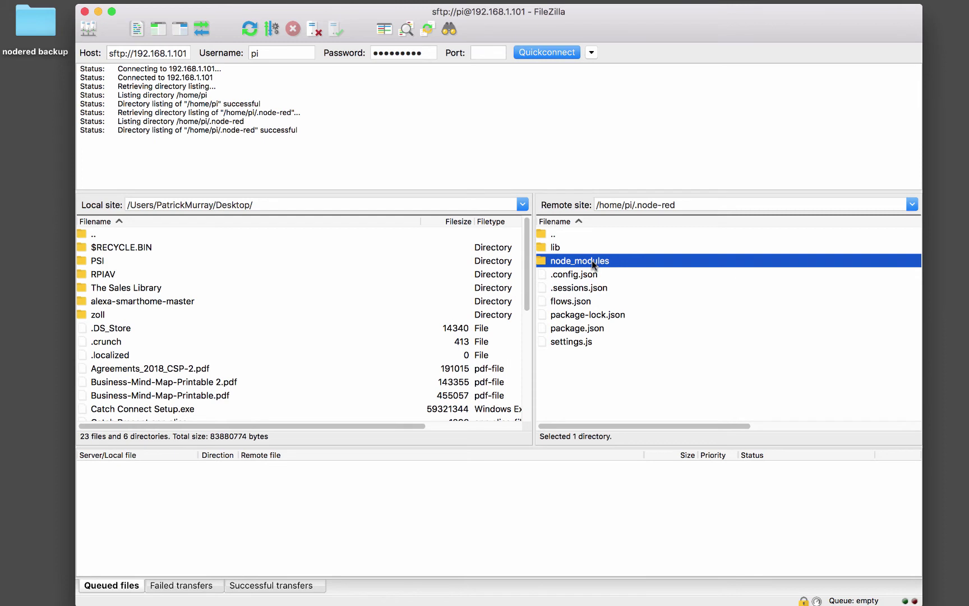
double_click(580, 260)
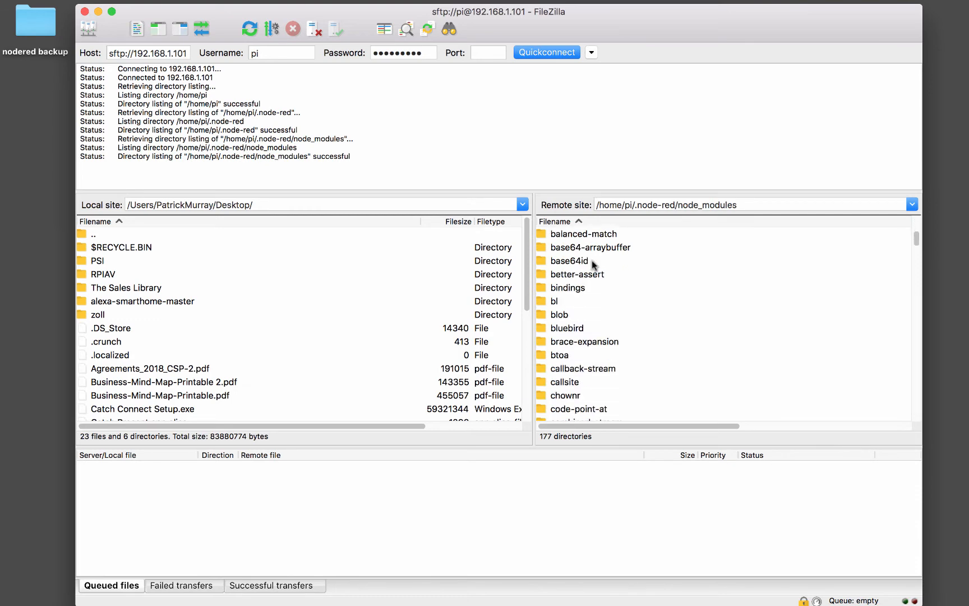
scroll("down", 3)
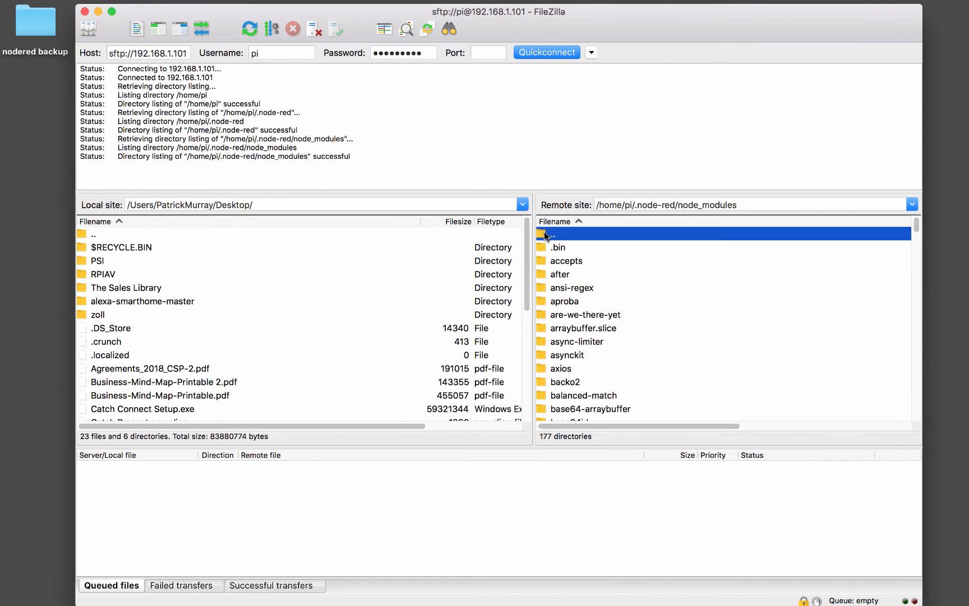
double_click(554, 234)
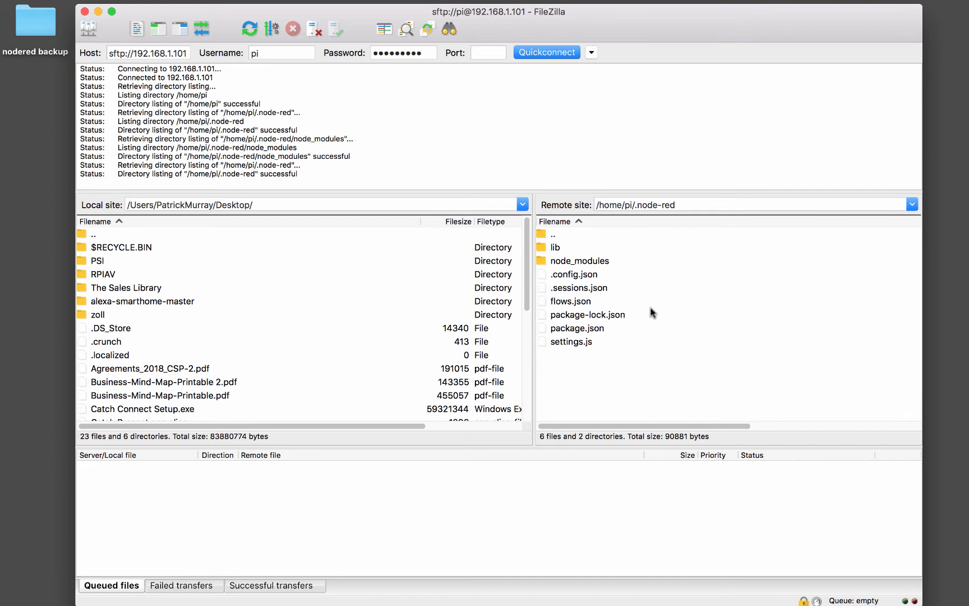
left_click(578, 327)
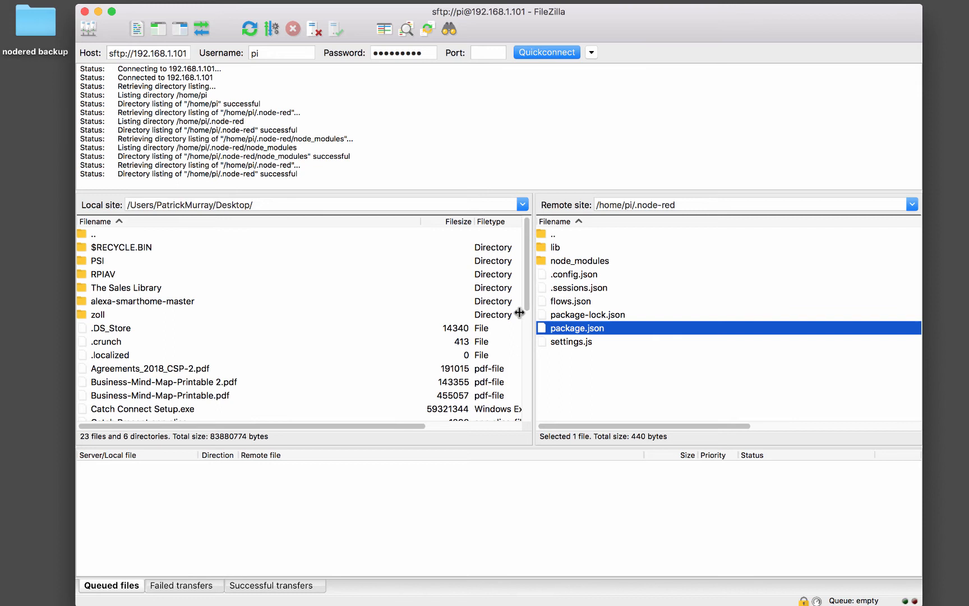
mouse_move(634, 353)
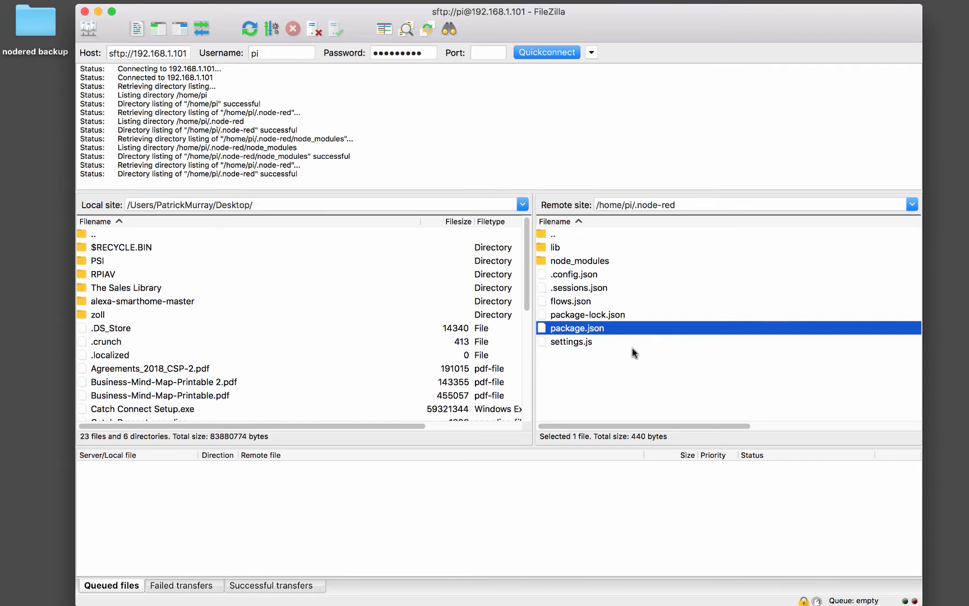
mouse_move(626, 350)
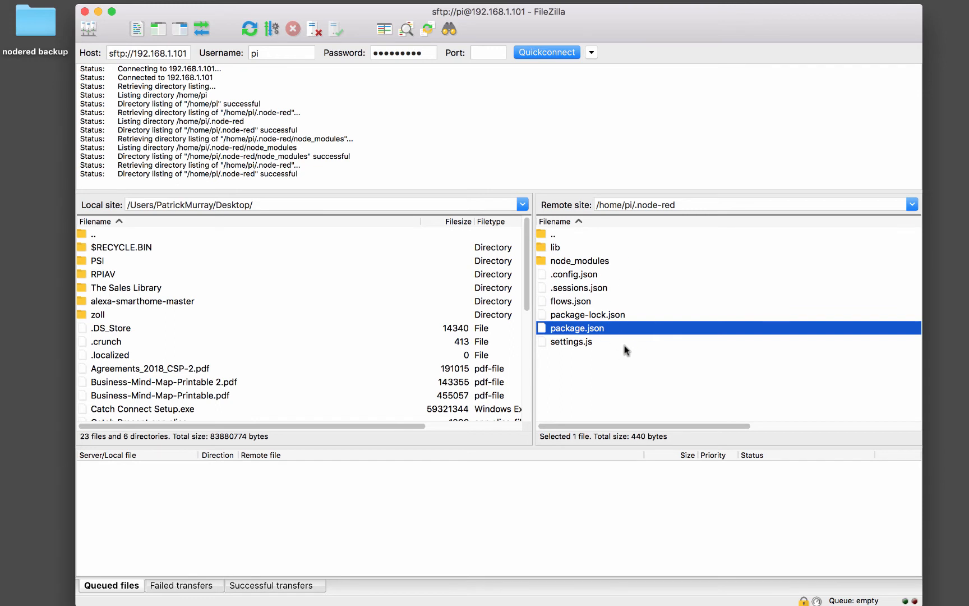
left_click(580, 261)
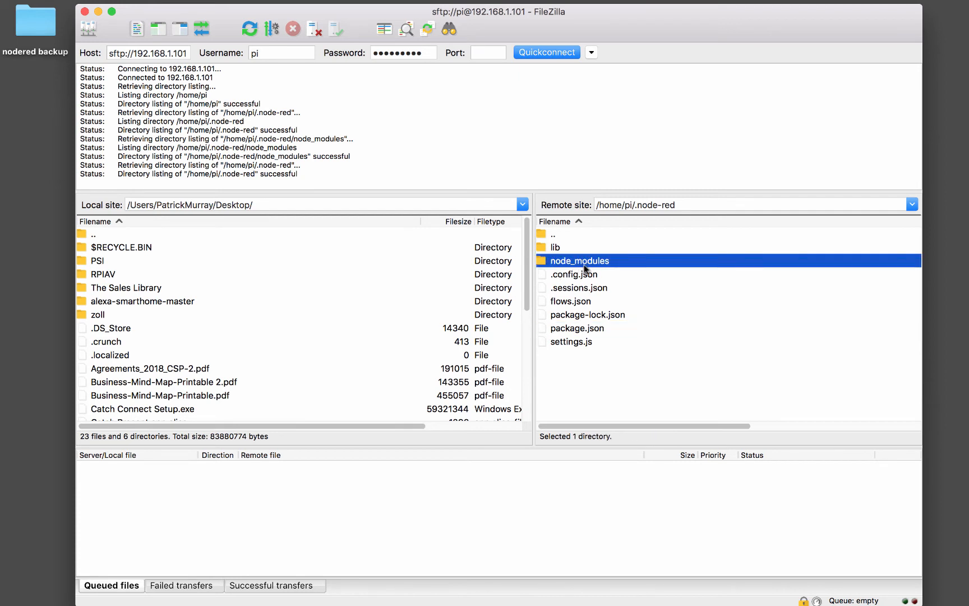
mouse_move(573, 270)
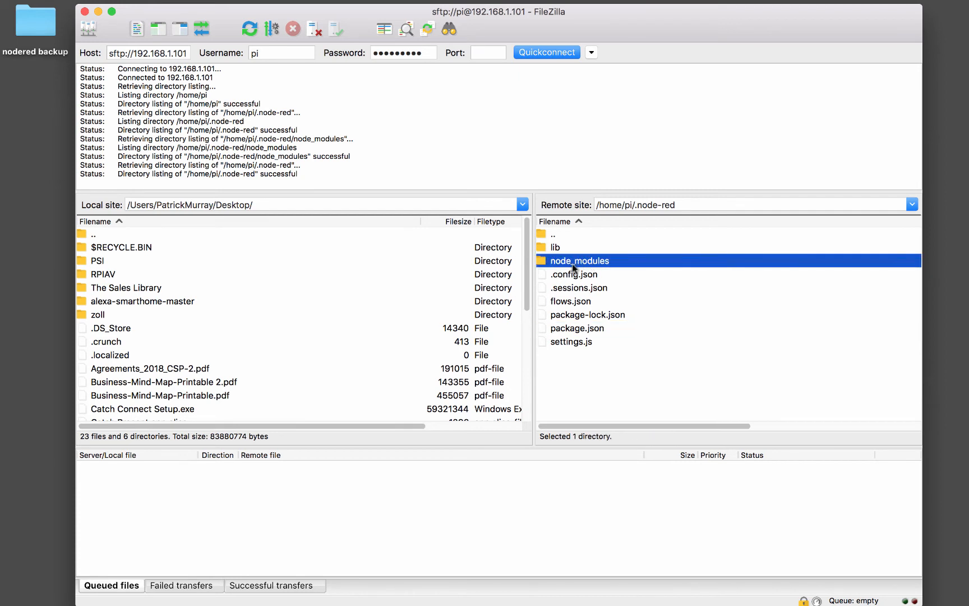
mouse_move(611, 275)
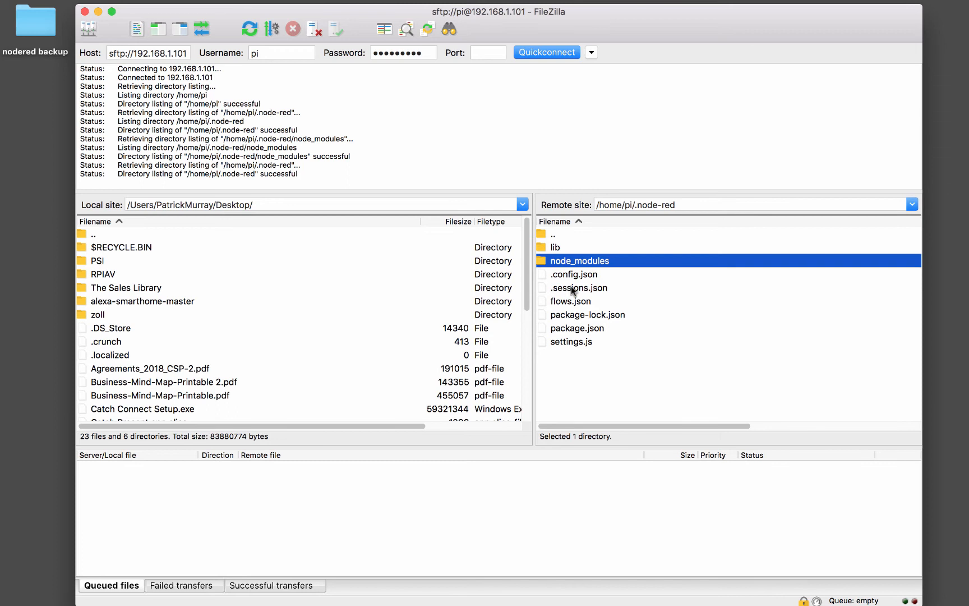
mouse_move(577, 353)
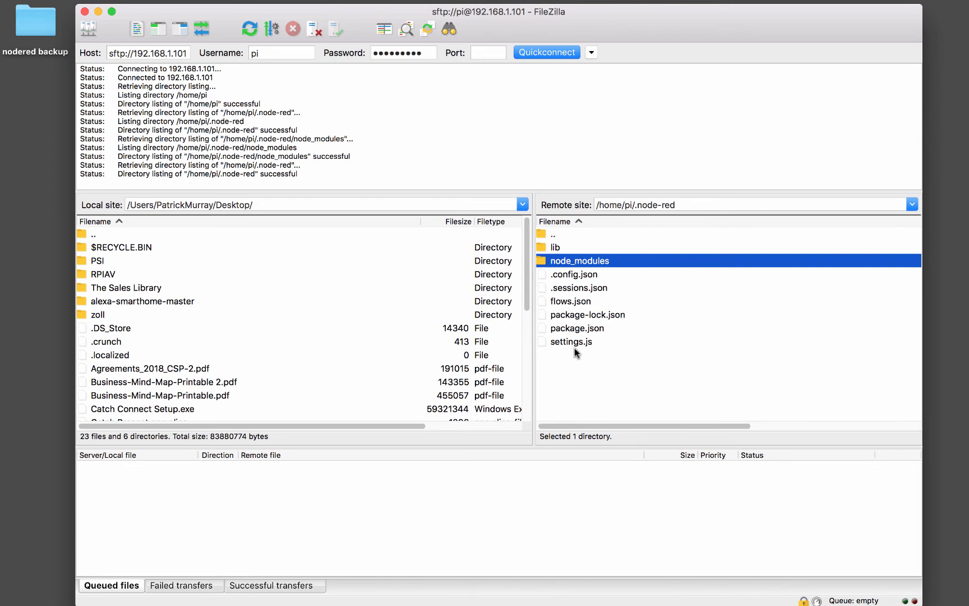
left_click(571, 341)
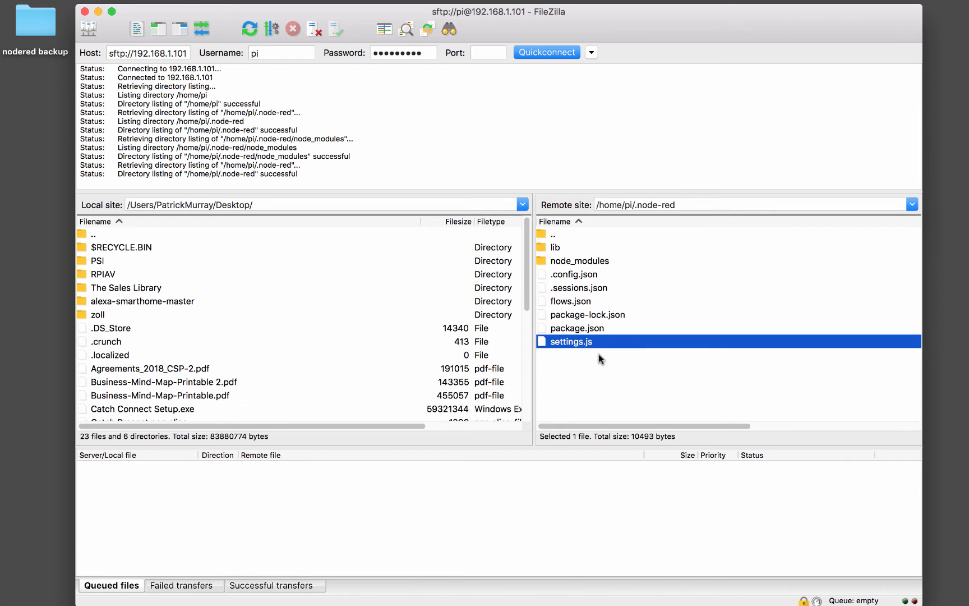
left_click(579, 327)
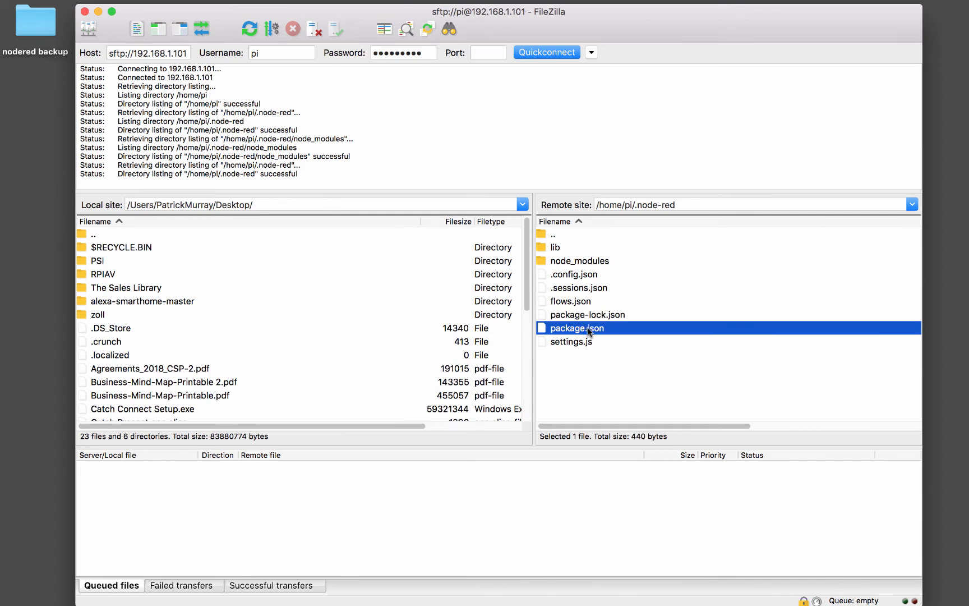
left_click(569, 301)
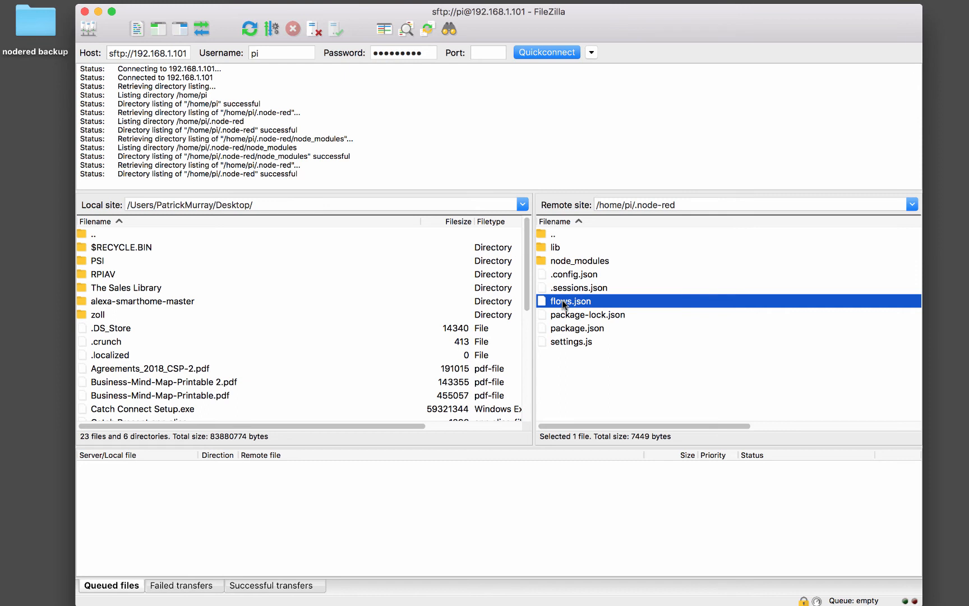
mouse_move(570, 303)
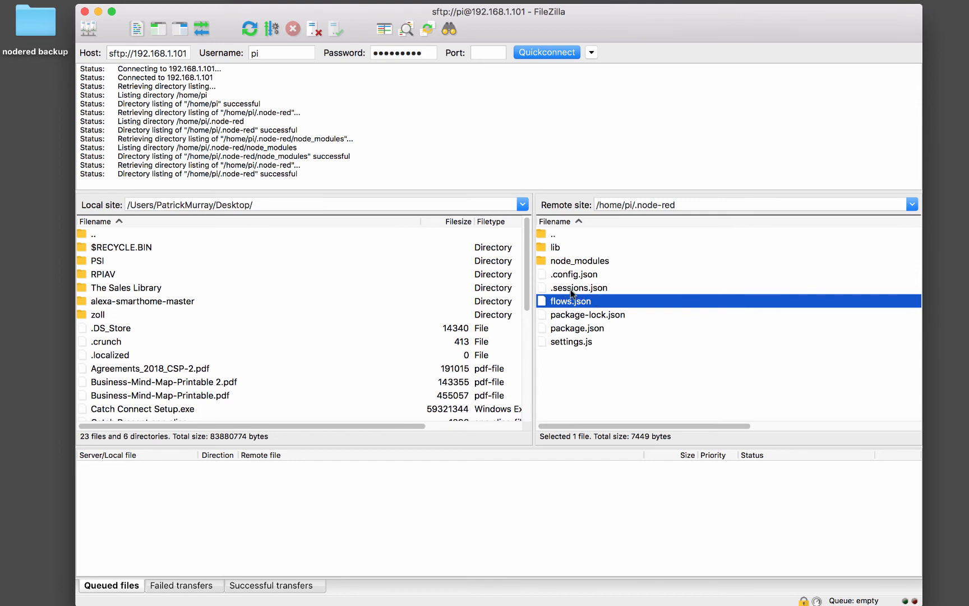
double_click(556, 247)
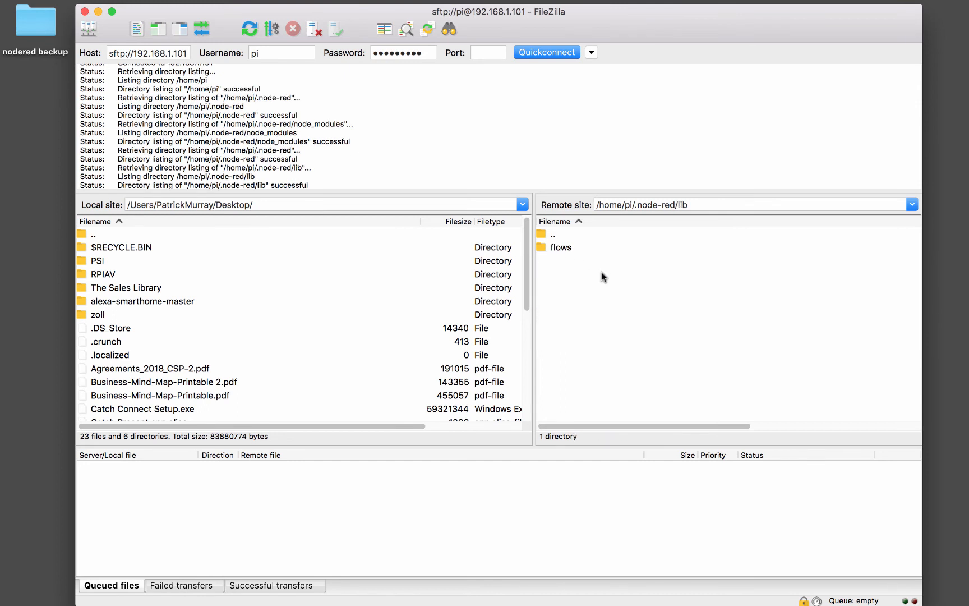
mouse_move(562, 242)
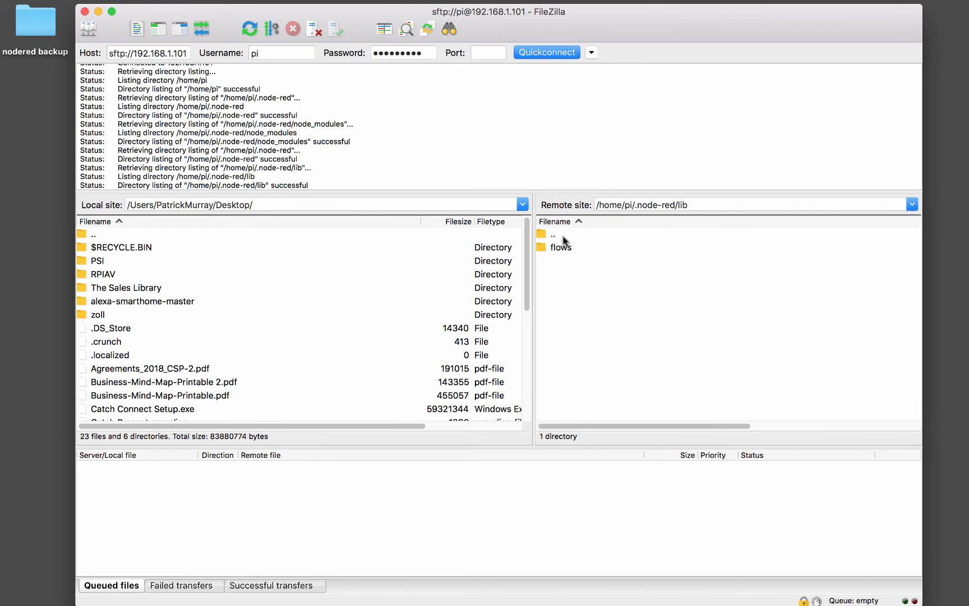
mouse_move(555, 239)
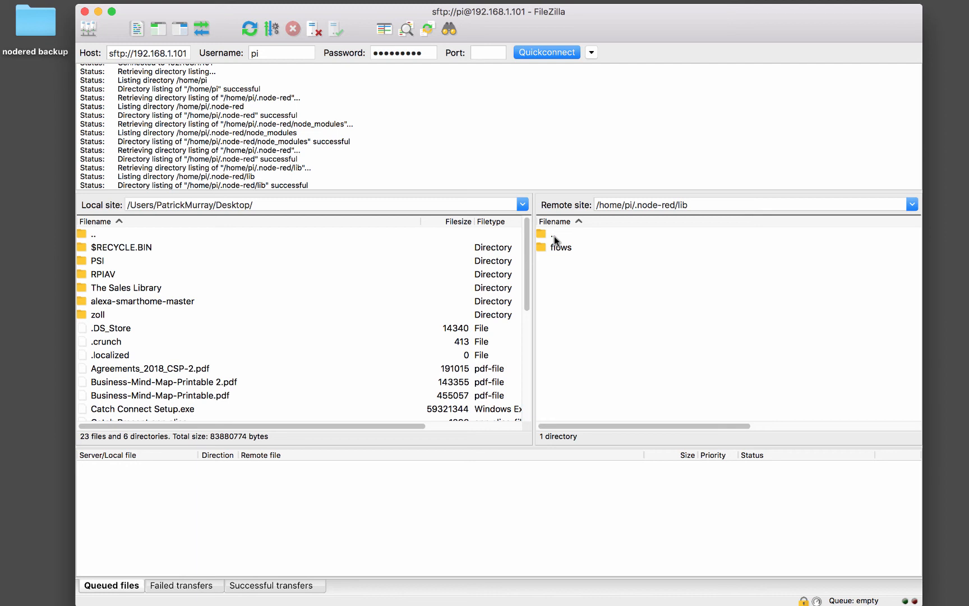
mouse_move(555, 273)
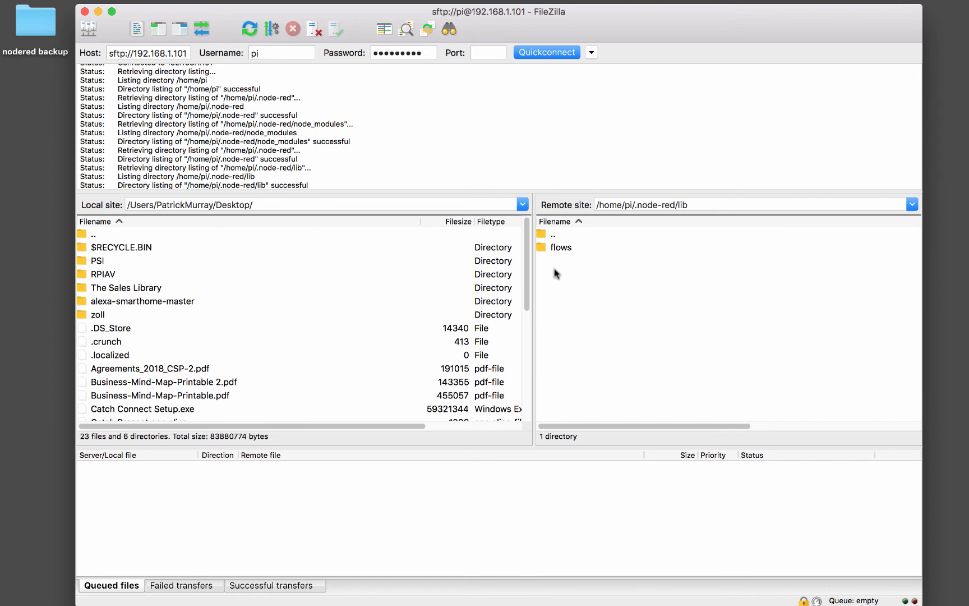
double_click(554, 235)
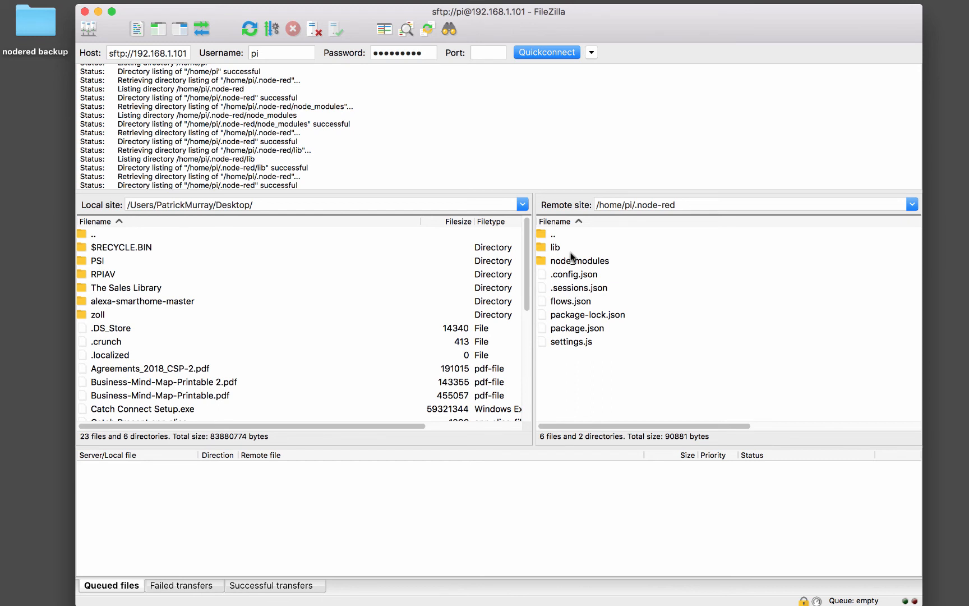
mouse_move(616, 234)
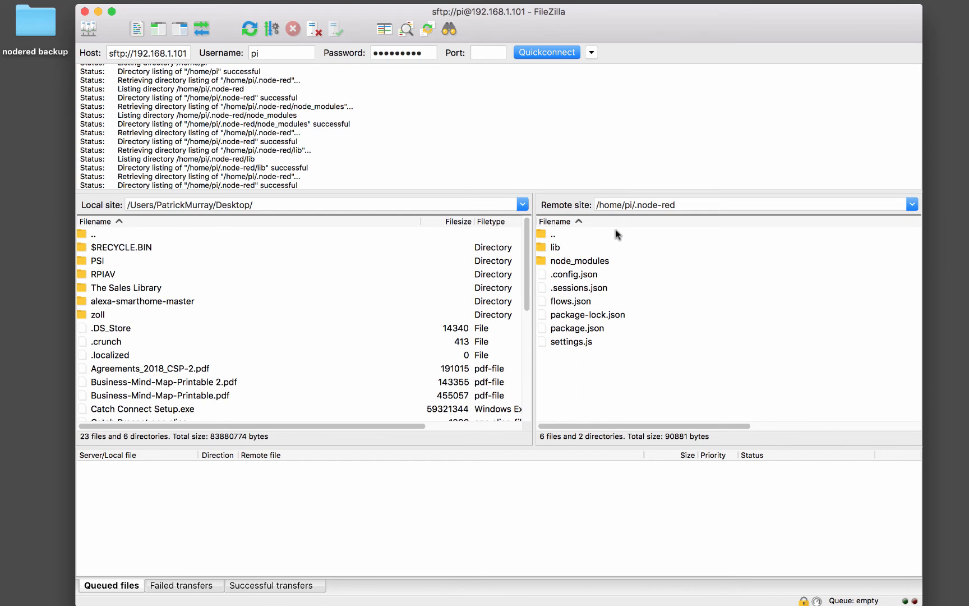
mouse_move(597, 261)
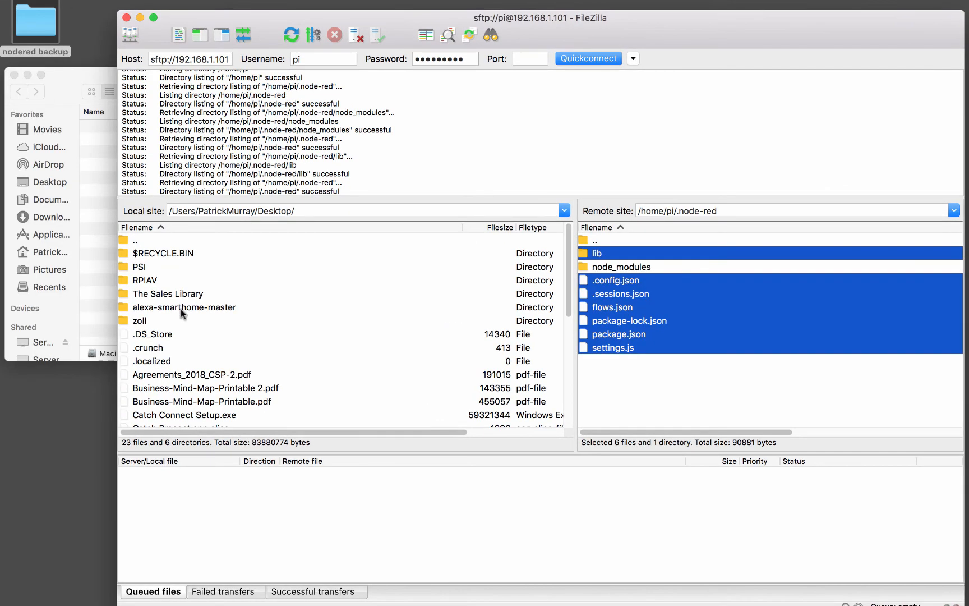
mouse_move(225, 295)
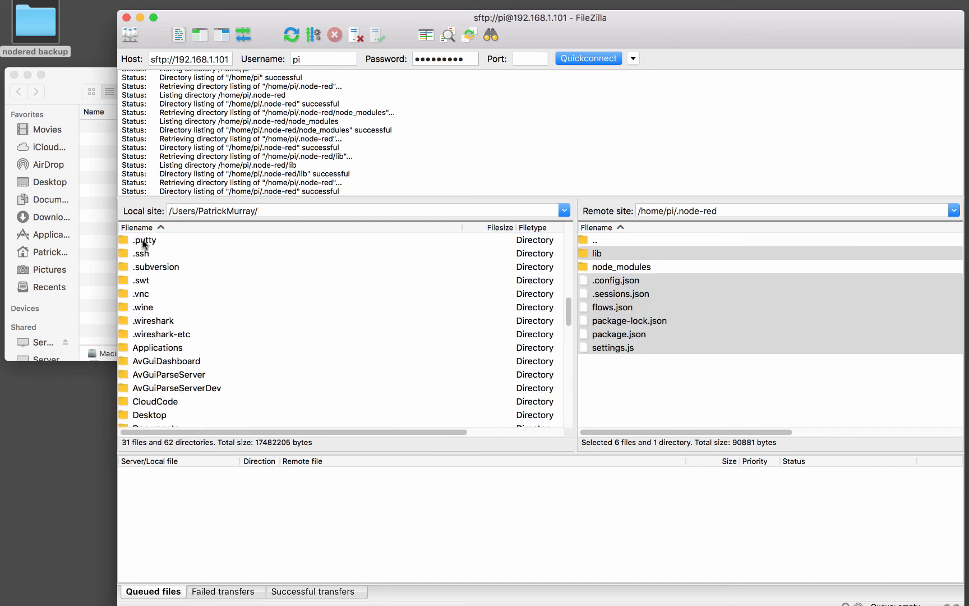
Step: Navigate the local pane to the Desktop's 'nodered backup' folder as the download target
left_click(149, 415)
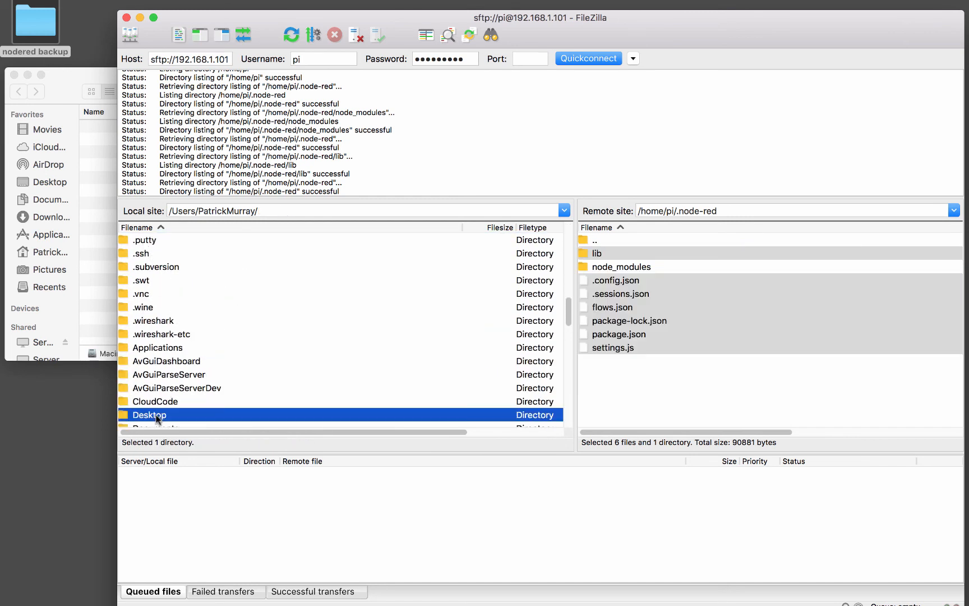
double_click(149, 414)
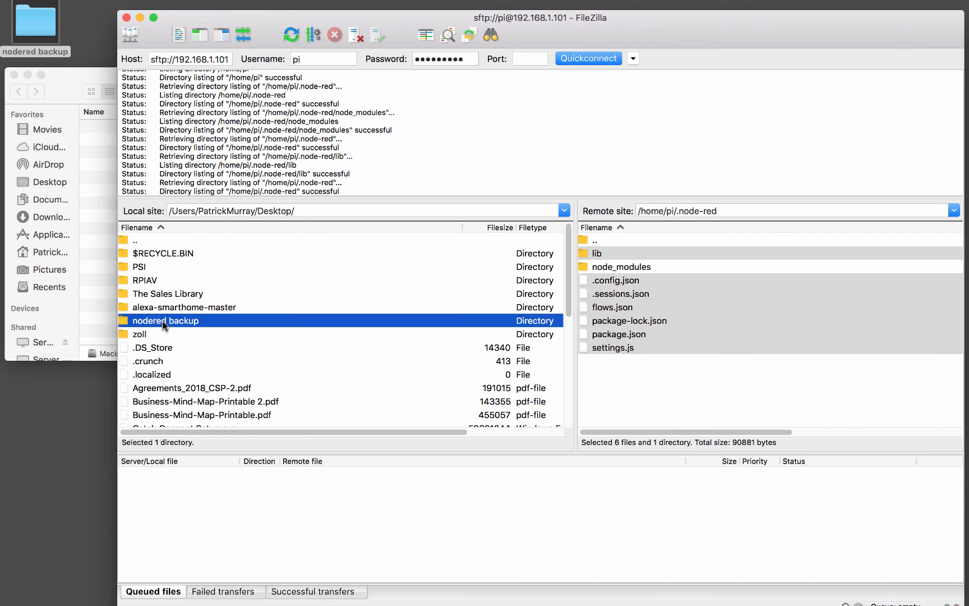
mouse_move(205, 320)
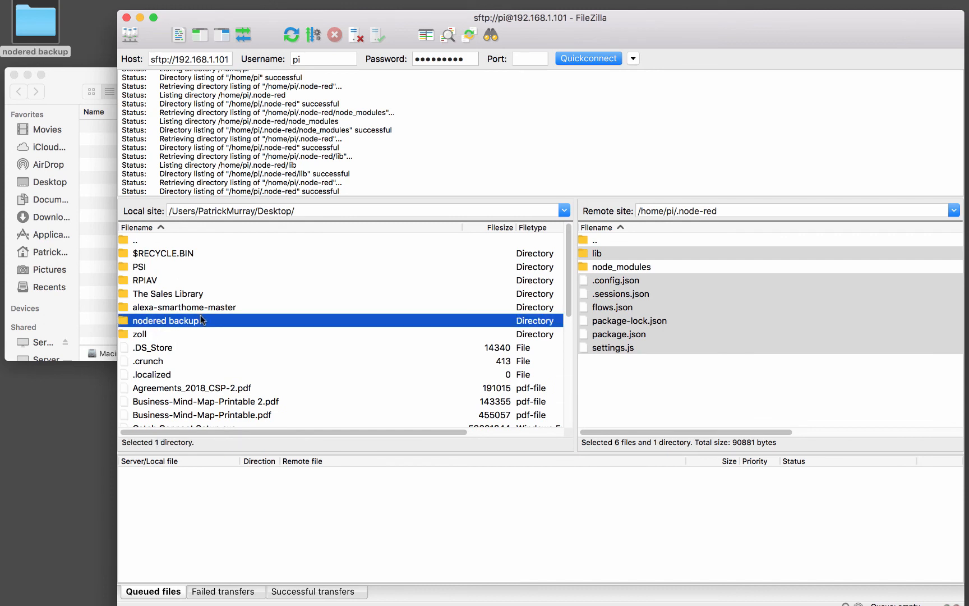
double_click(170, 320)
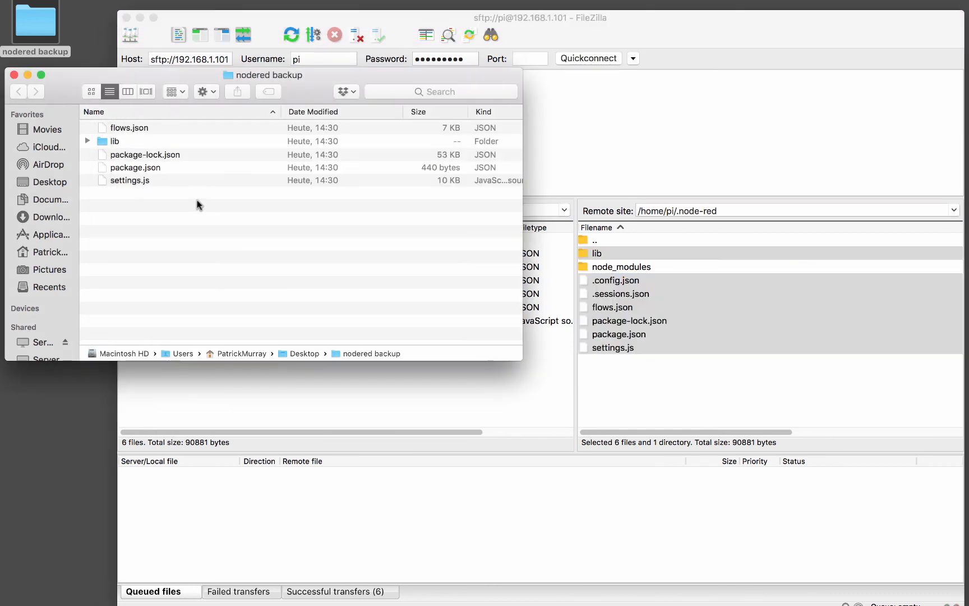
mouse_move(167, 250)
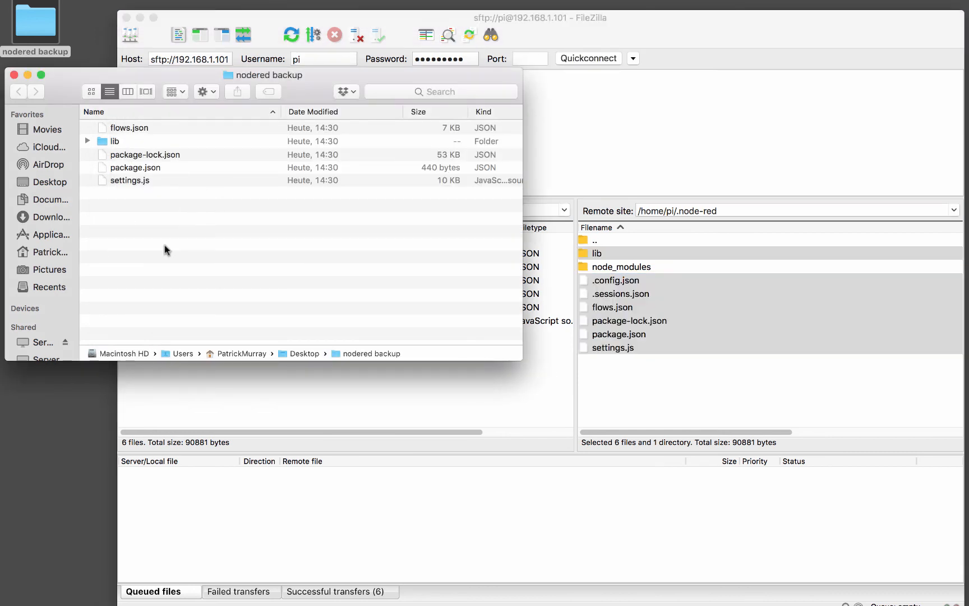